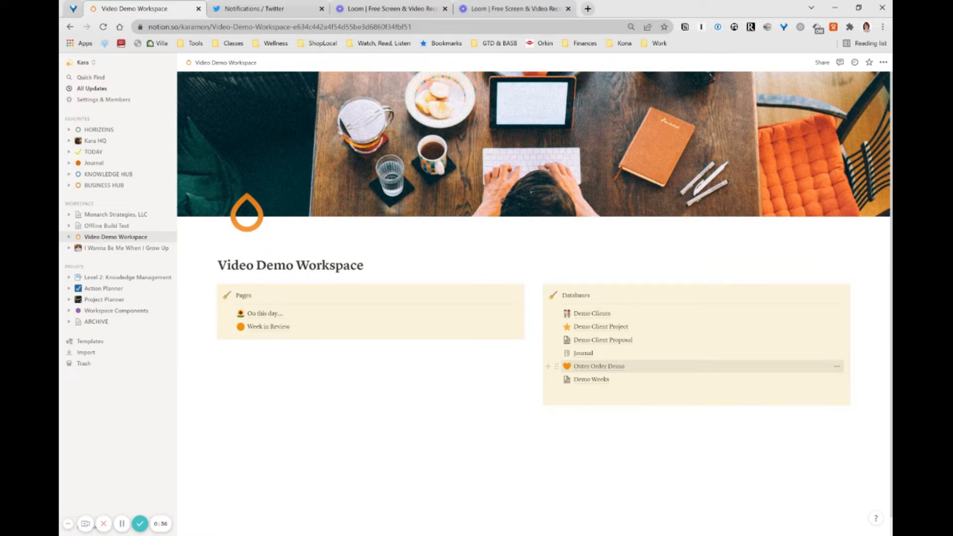
- Open the Outer Order Demo chores database from the workspace's Databases list
click(597, 366)
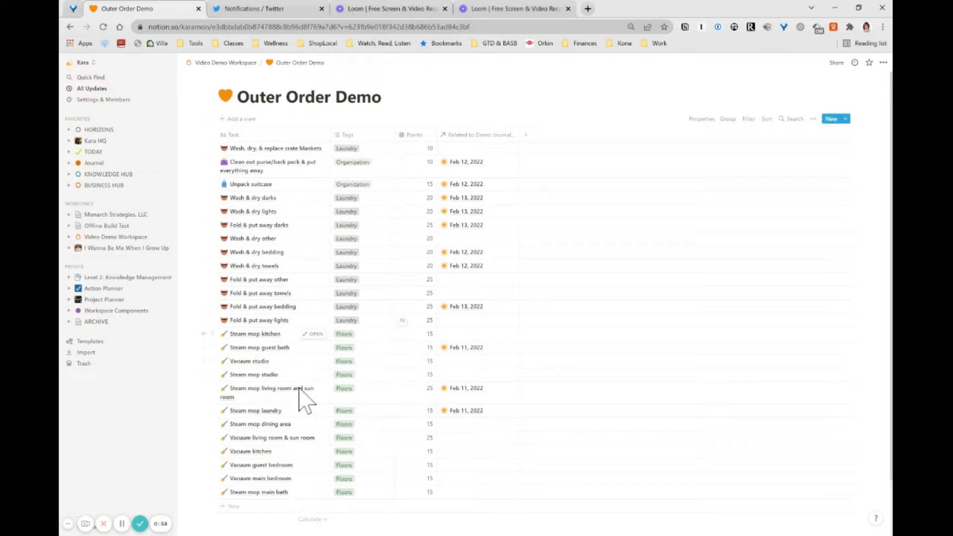
mouse_move(292, 72)
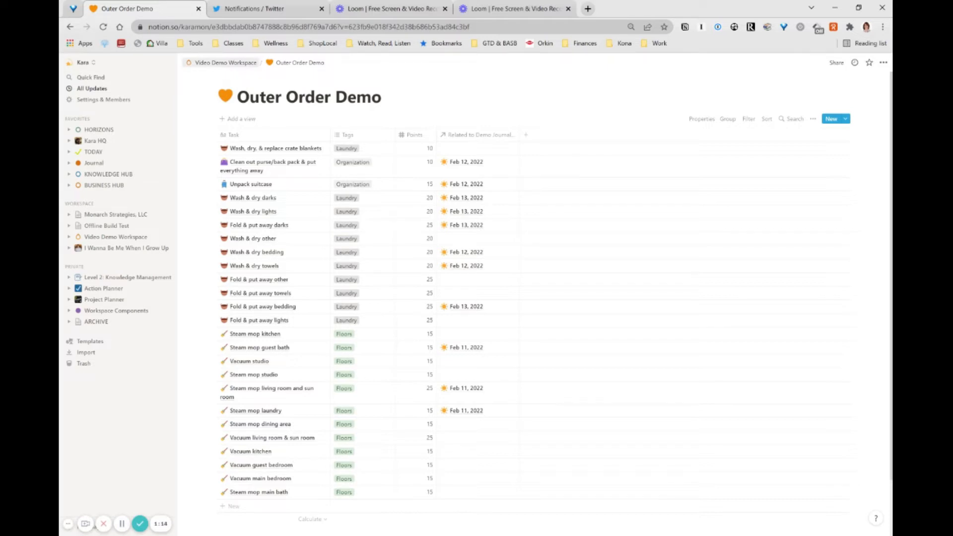
- Open the Feb 13 journal page via On this day and delete its Order Points Earned property
click(225, 62)
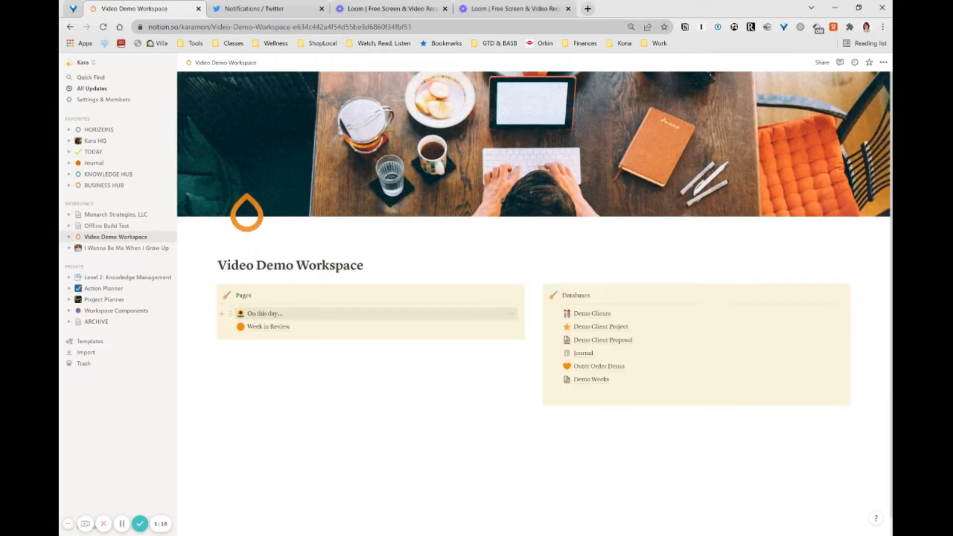
click(265, 313)
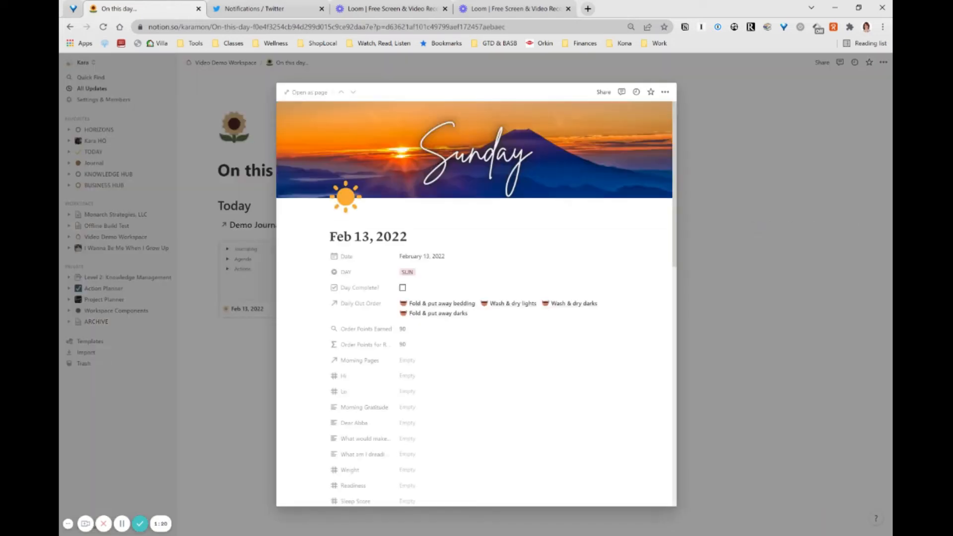
mouse_move(109, 475)
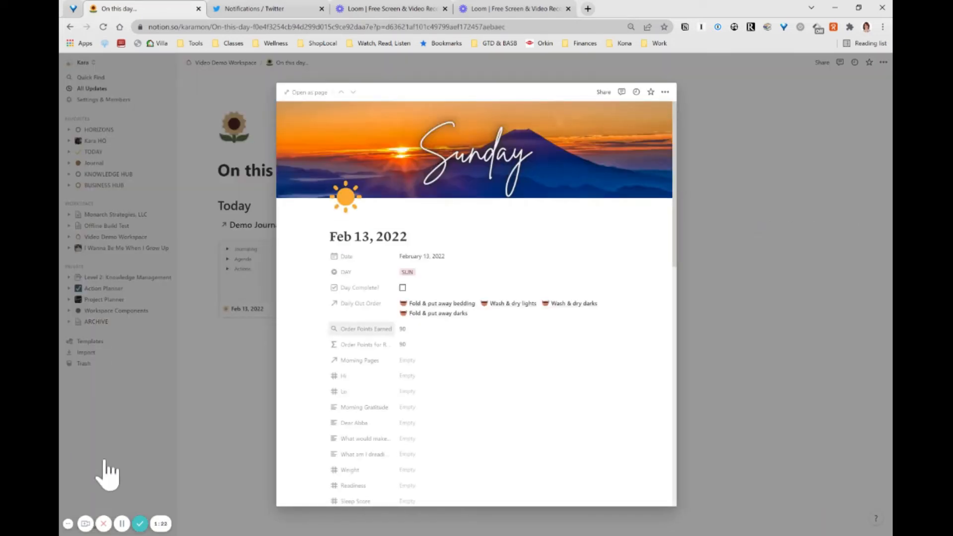
click(365, 328)
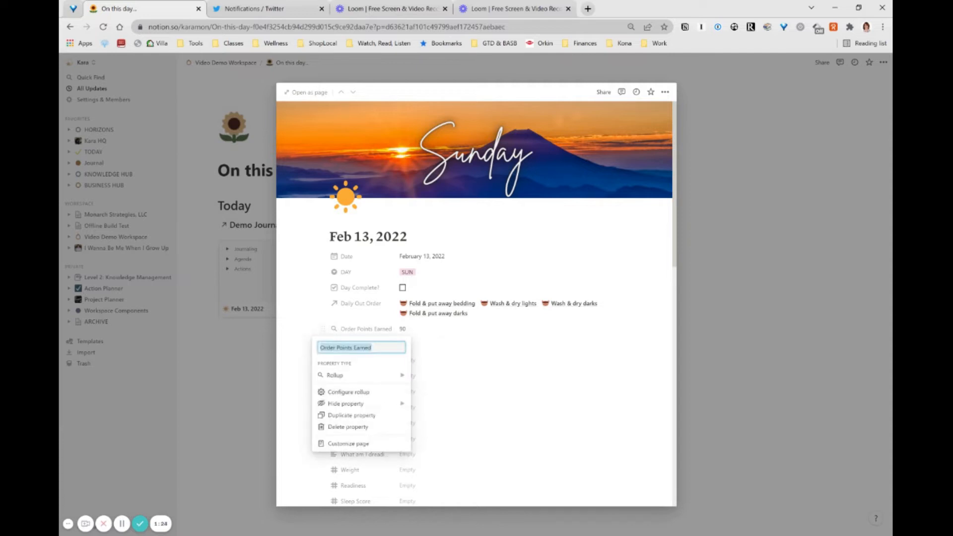
click(348, 427)
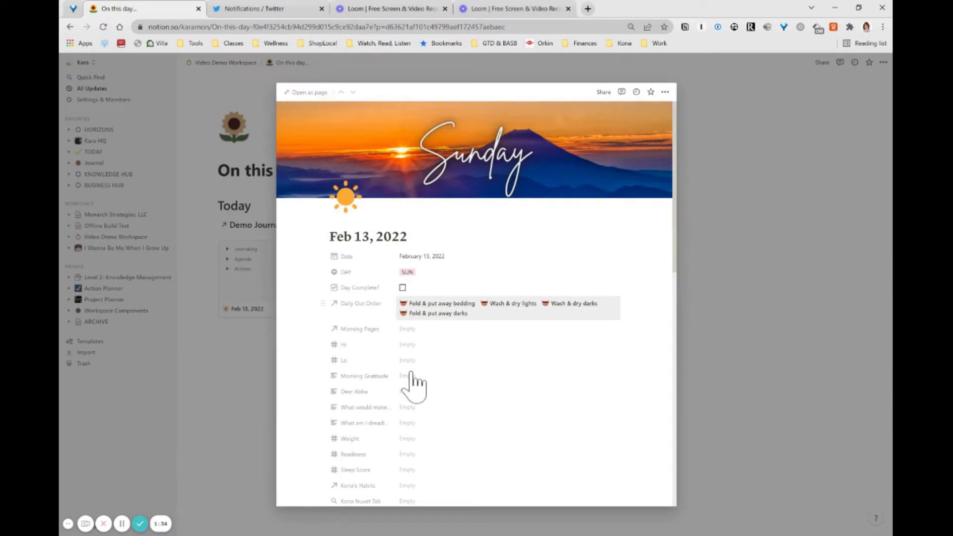
mouse_move(480, 404)
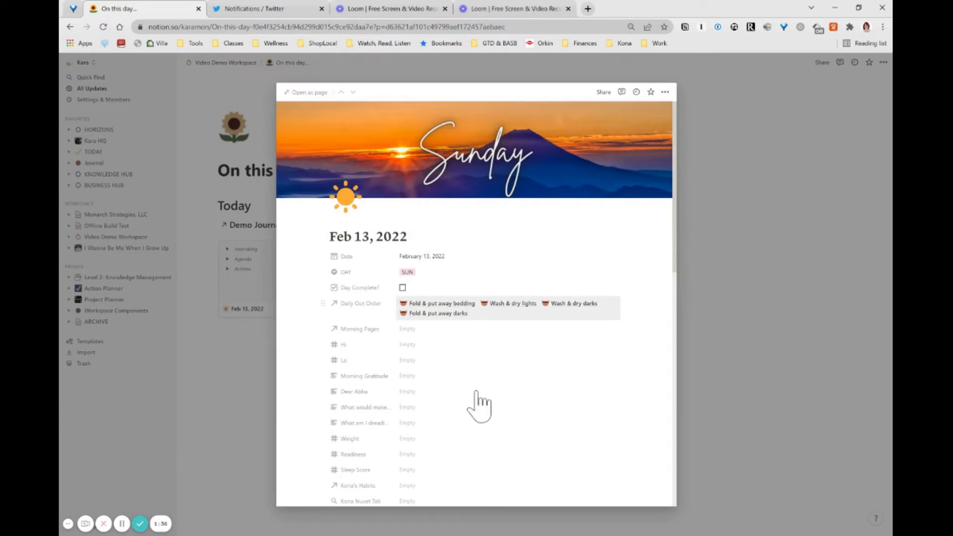
mouse_move(647, 404)
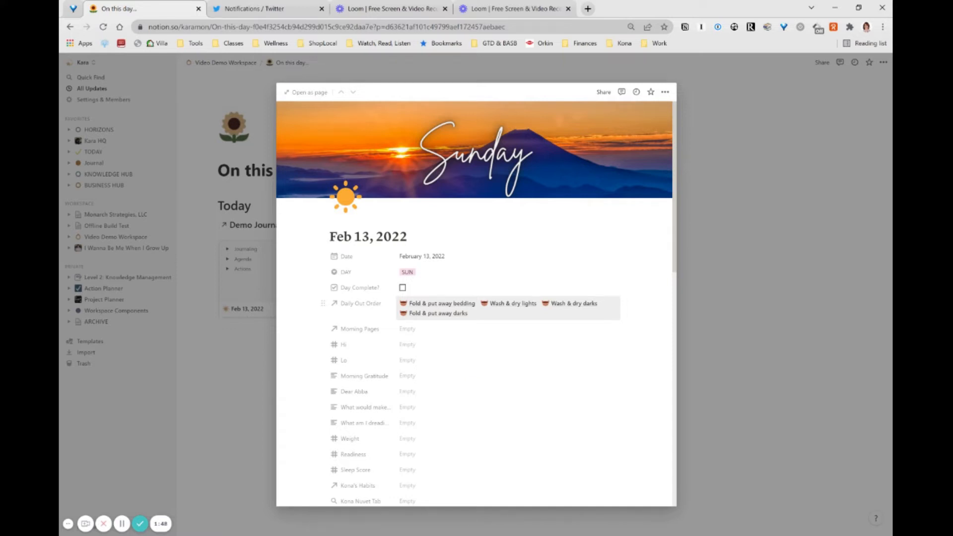
- Add a new rollup property named Daily Order Points to the Feb 13 page
scroll(down, 3)
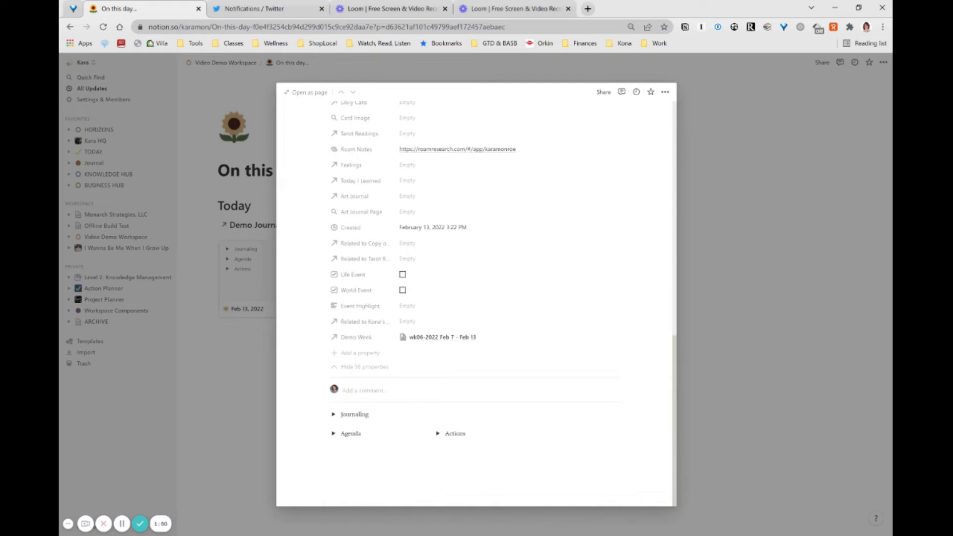
click(359, 352)
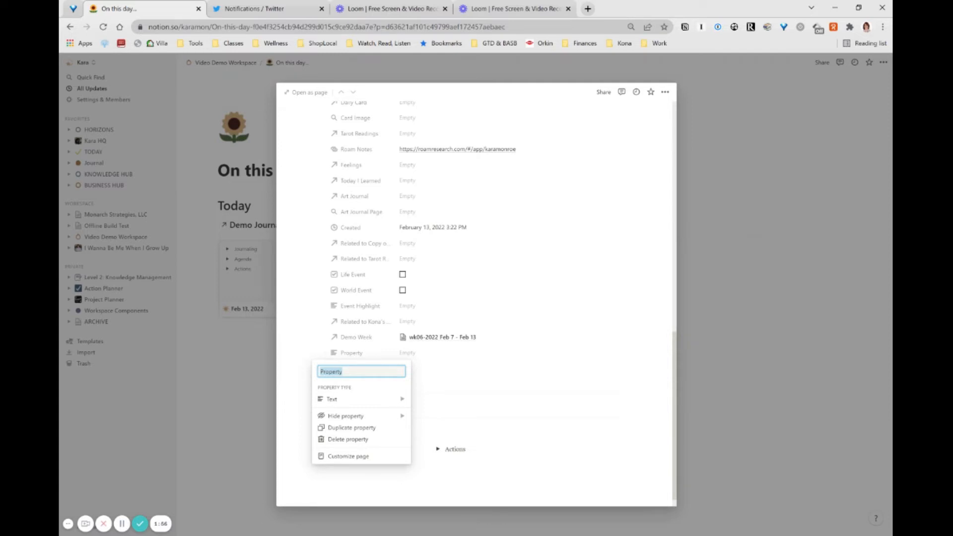
text(Daily Order)
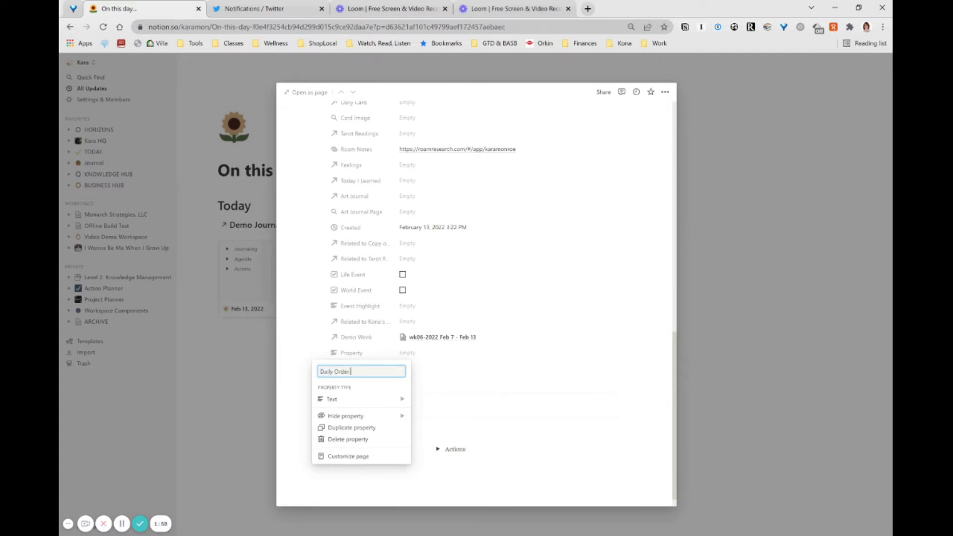
text(Points)
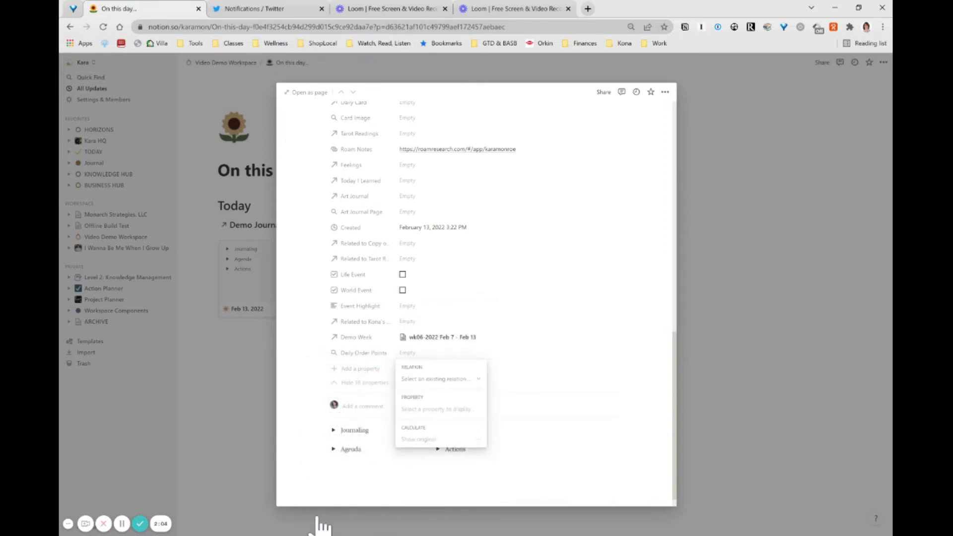
- Configure Daily Order Points to roll up Points through the Daily Out Order relation
click(439, 378)
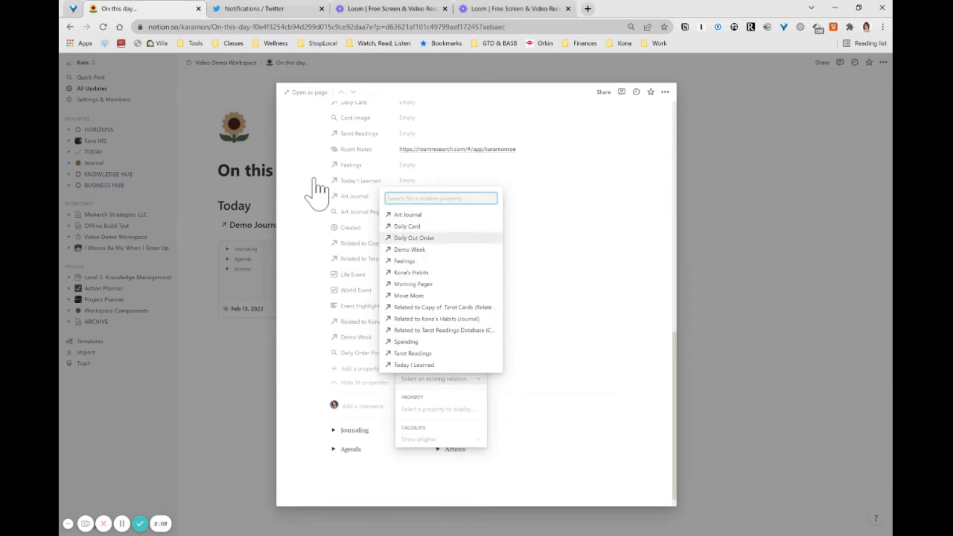
click(414, 237)
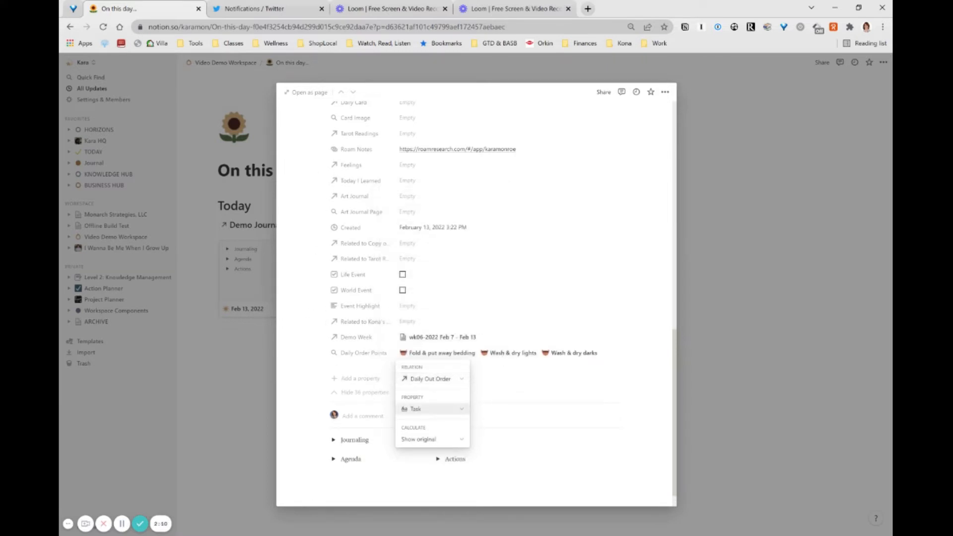
click(432, 408)
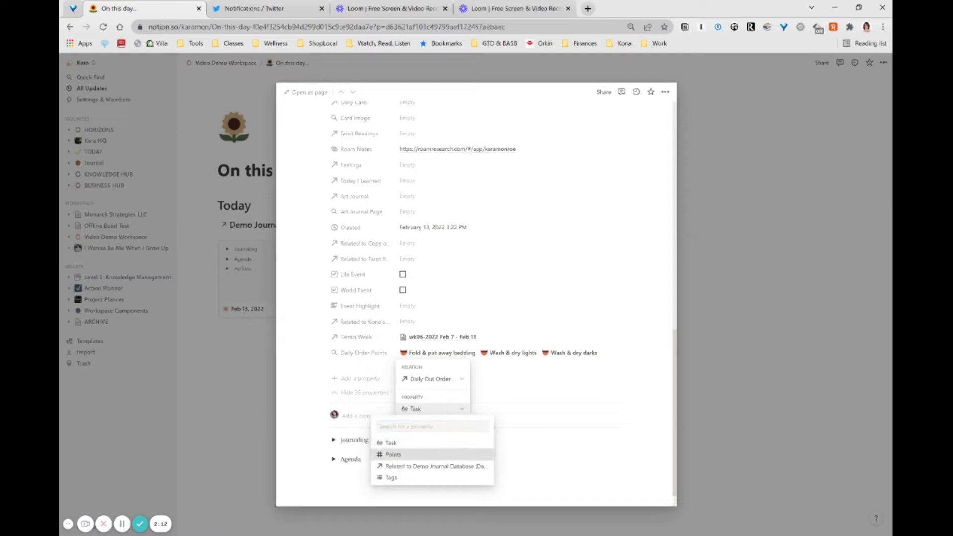
click(394, 454)
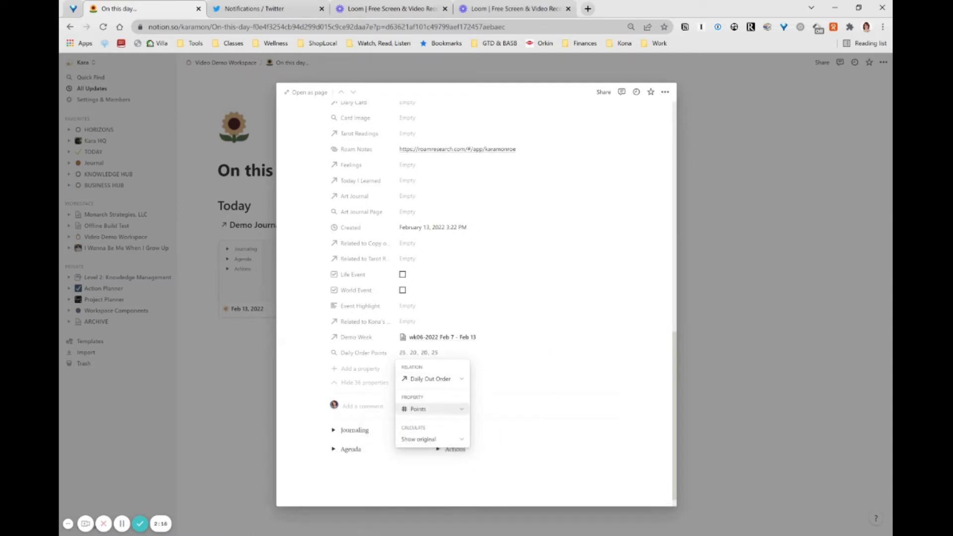
click(432, 439)
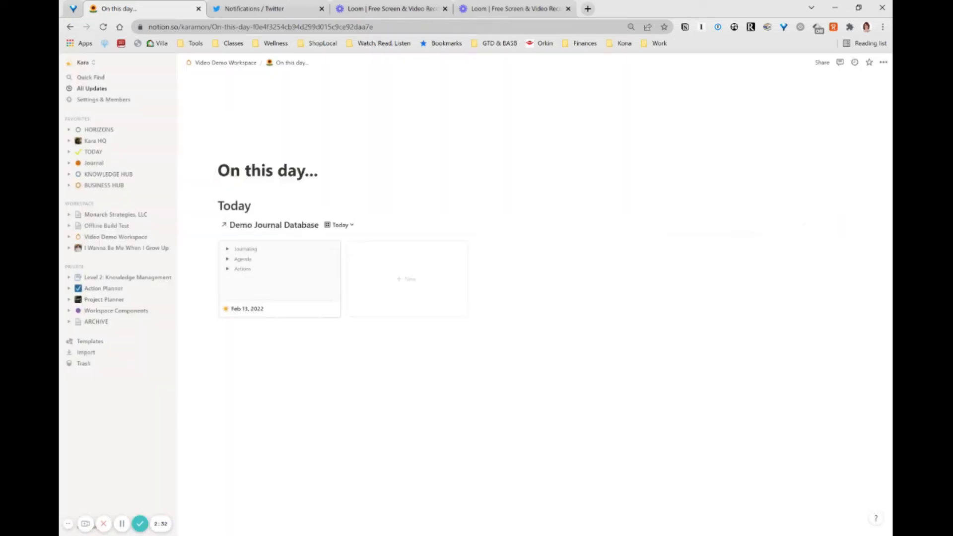
- Return to the workspace and open the Week in Review page with its week 6 and day cards
click(116, 236)
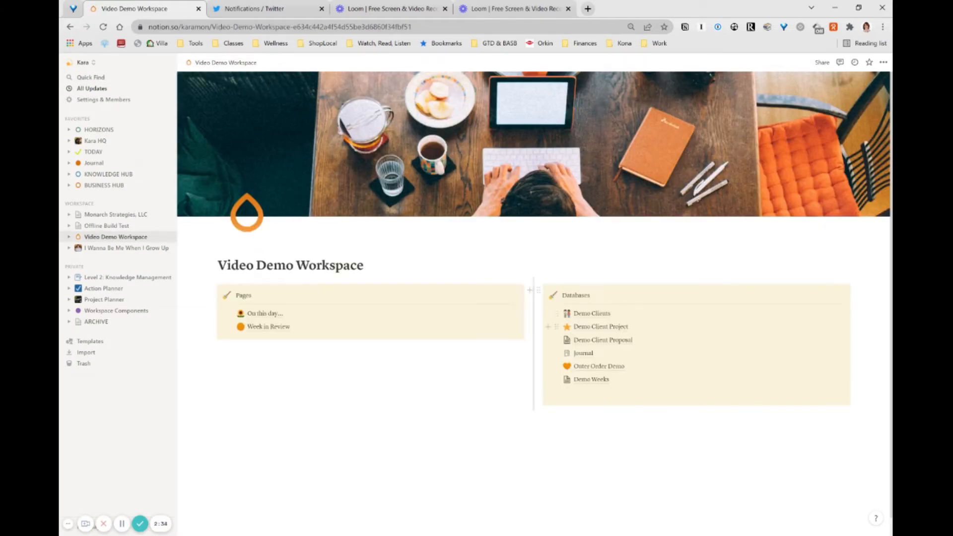
click(270, 325)
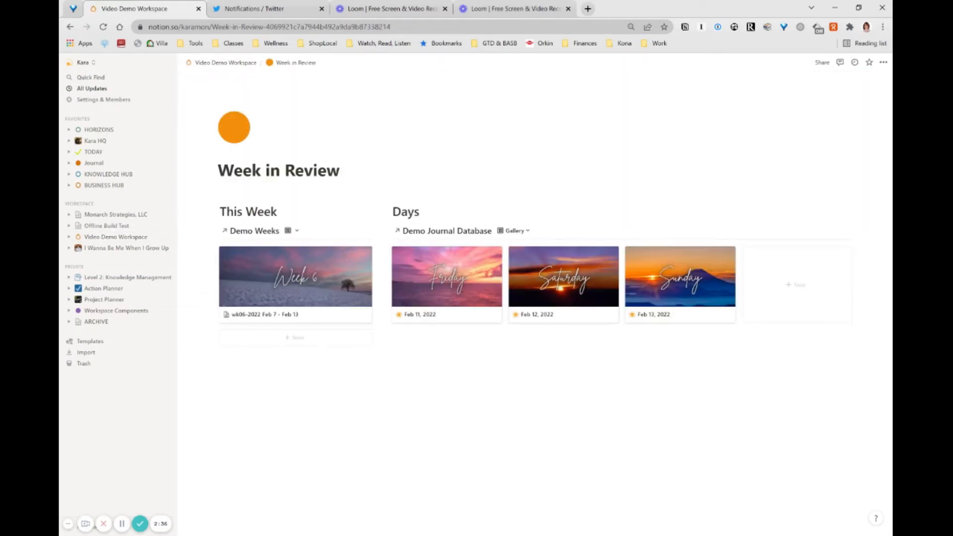
click(446, 276)
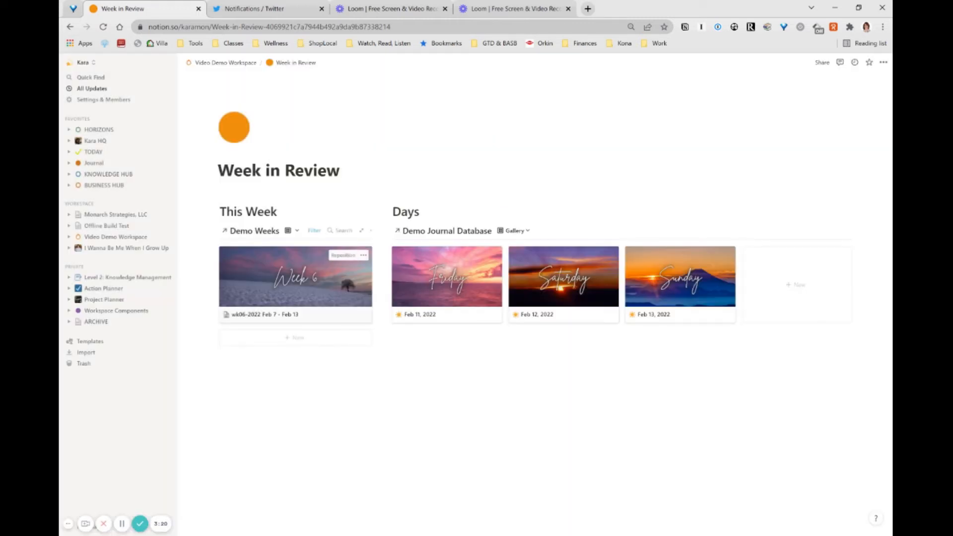
- Open the Week 6 page and delete its Avg Order Points property
click(295, 276)
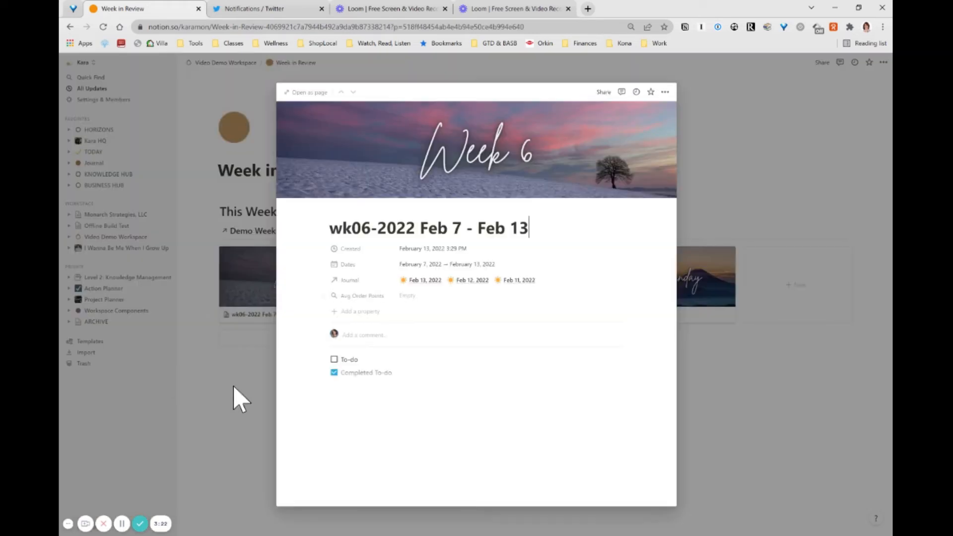
click(361, 296)
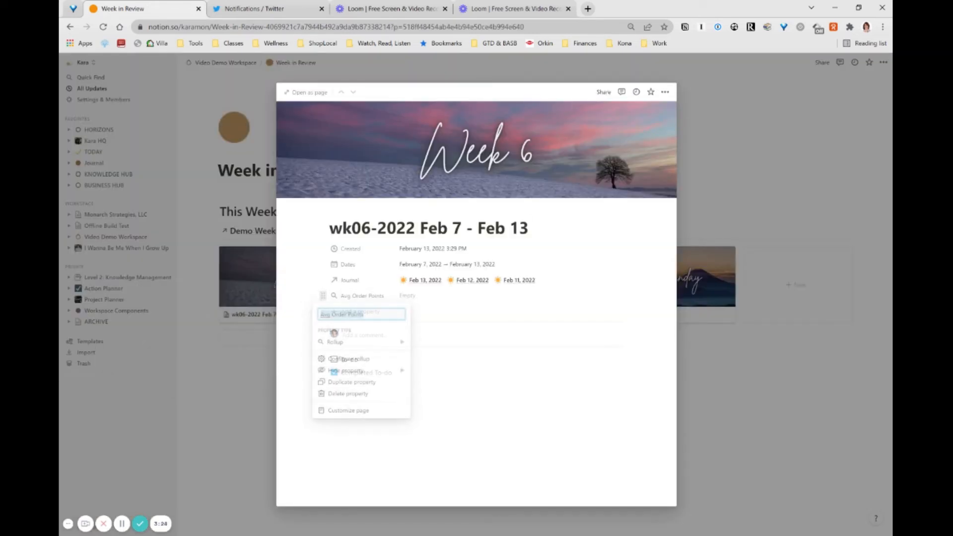
click(348, 393)
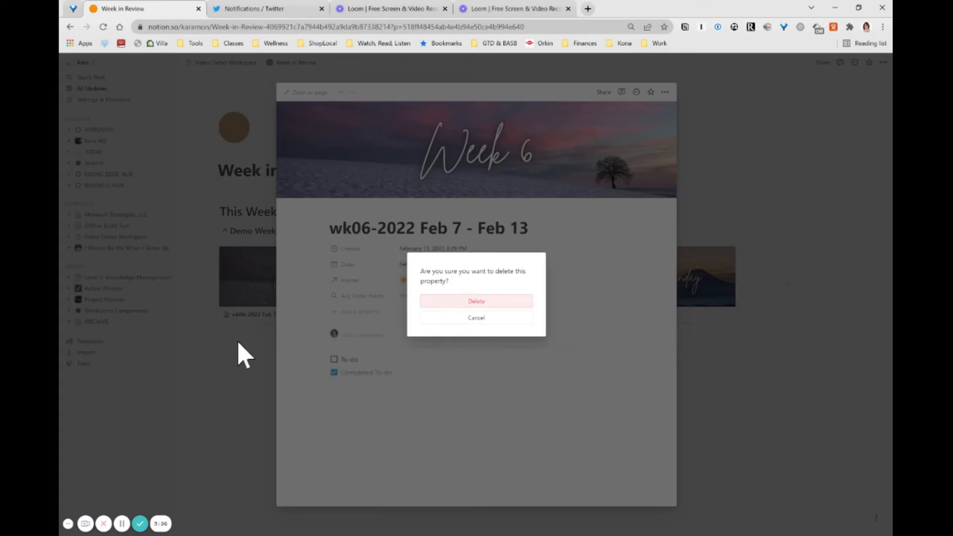
click(475, 318)
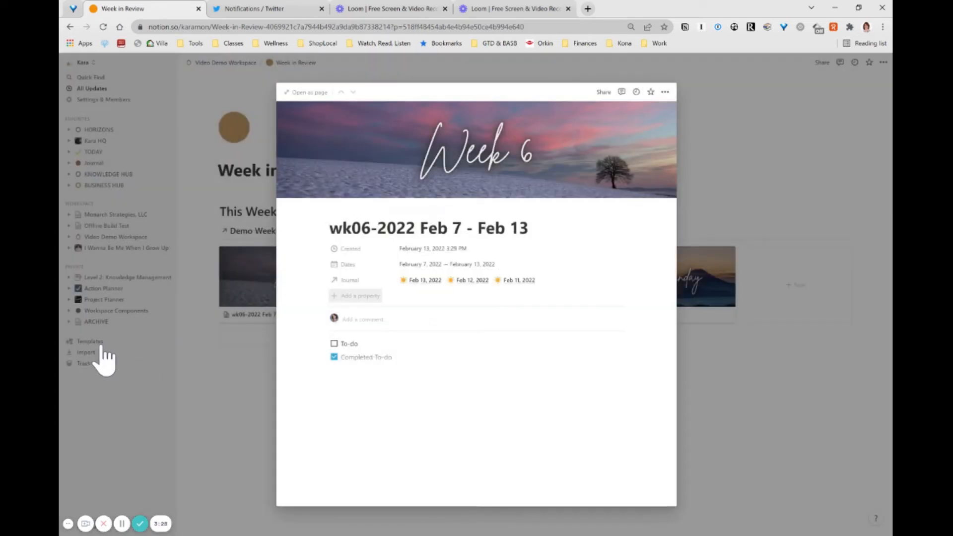
- Add a new rollup property named Avg Daily Order Points to the week page
click(355, 296)
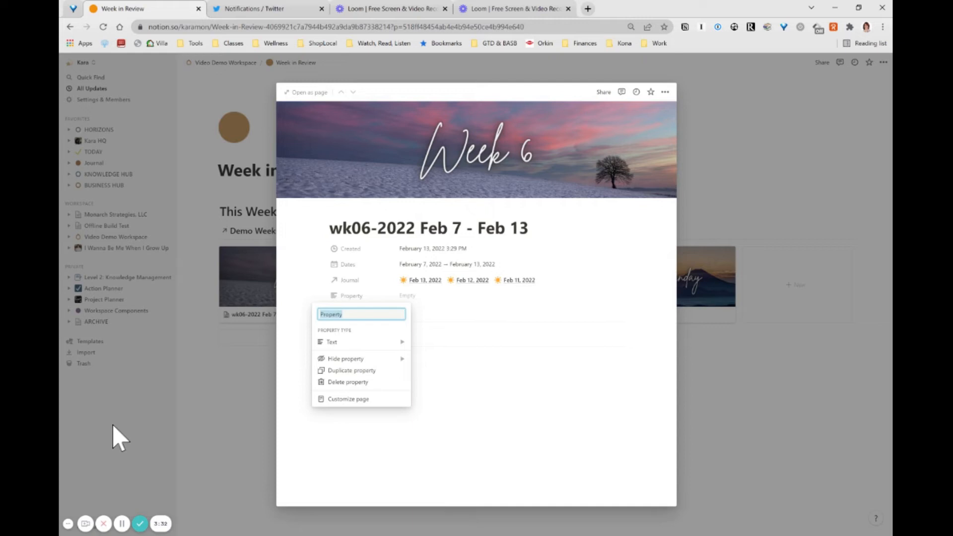
text(Arg)
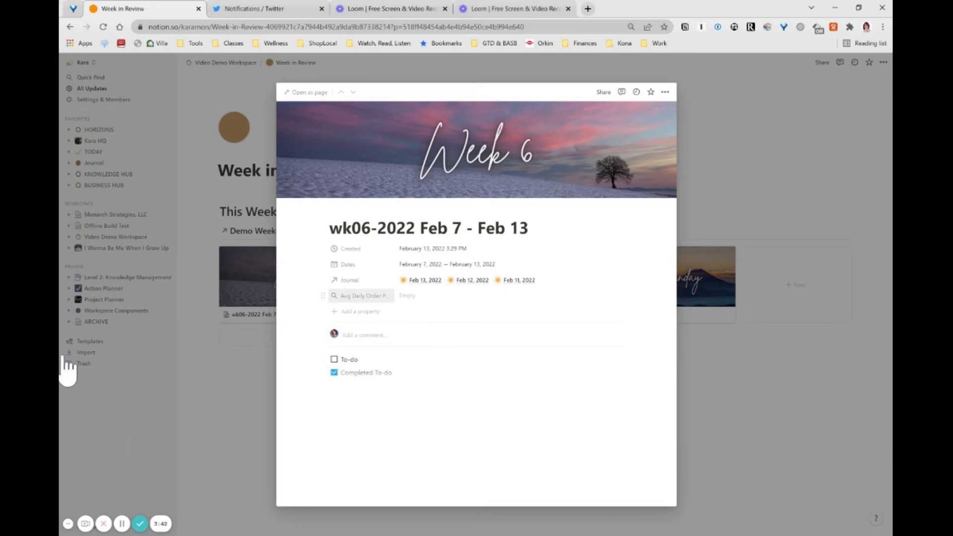
- Set the Avg Daily Order Points rollup to draw from the Journal relation
click(362, 296)
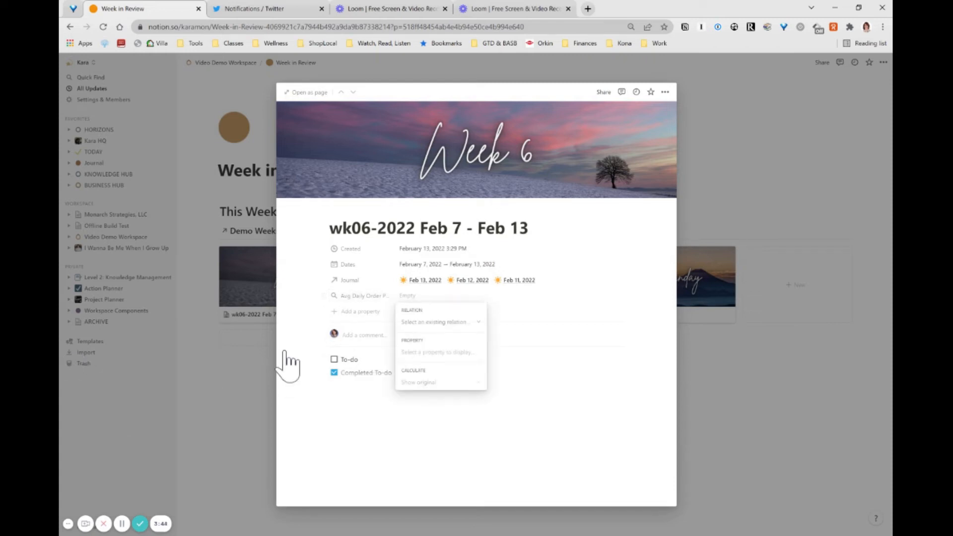
click(440, 322)
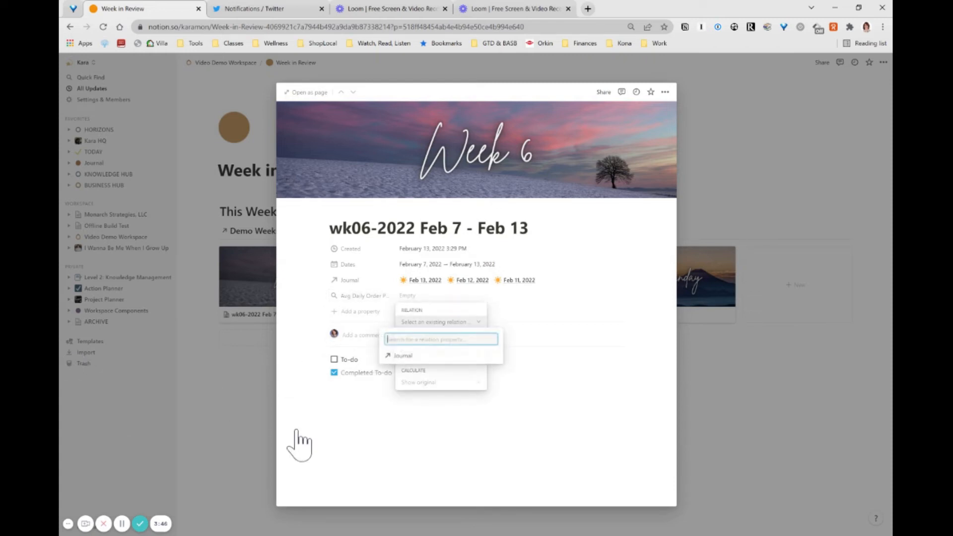
click(402, 355)
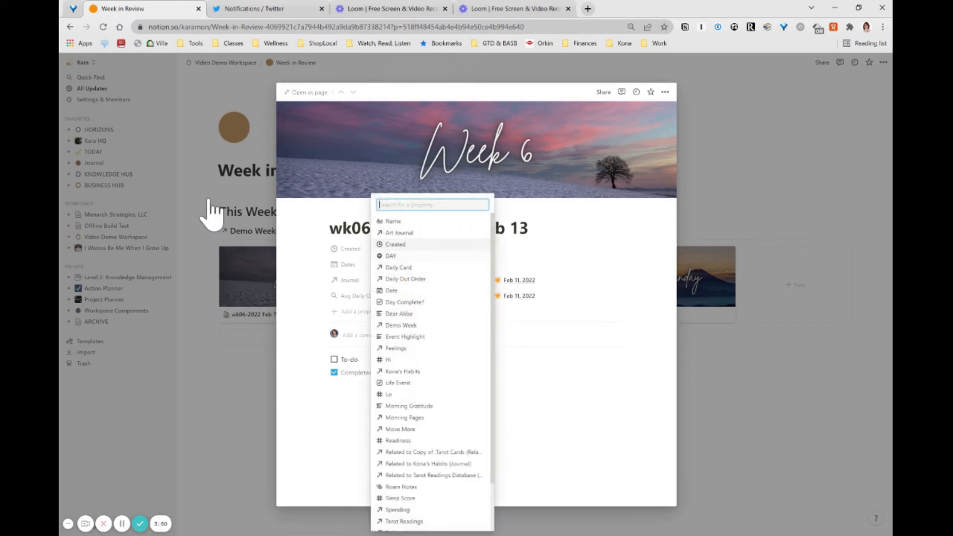
mouse_move(206, 329)
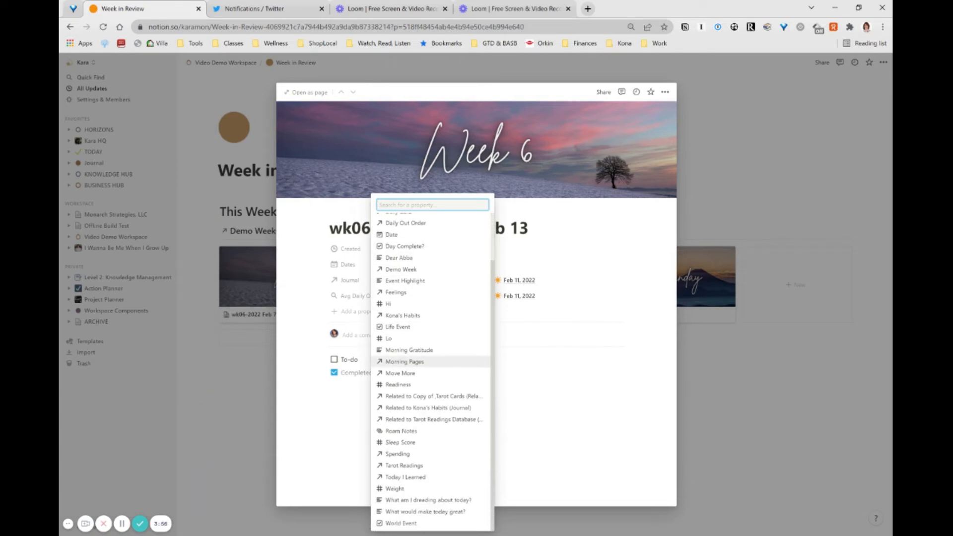
mouse_move(404, 465)
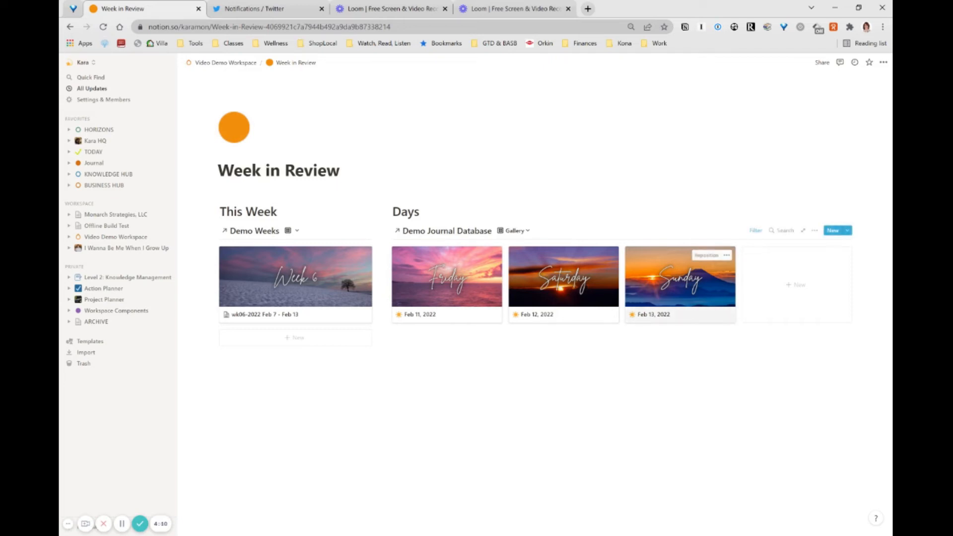
- On the Feb 13 page, add a formula property named Daily Order Points for Rollups
click(679, 276)
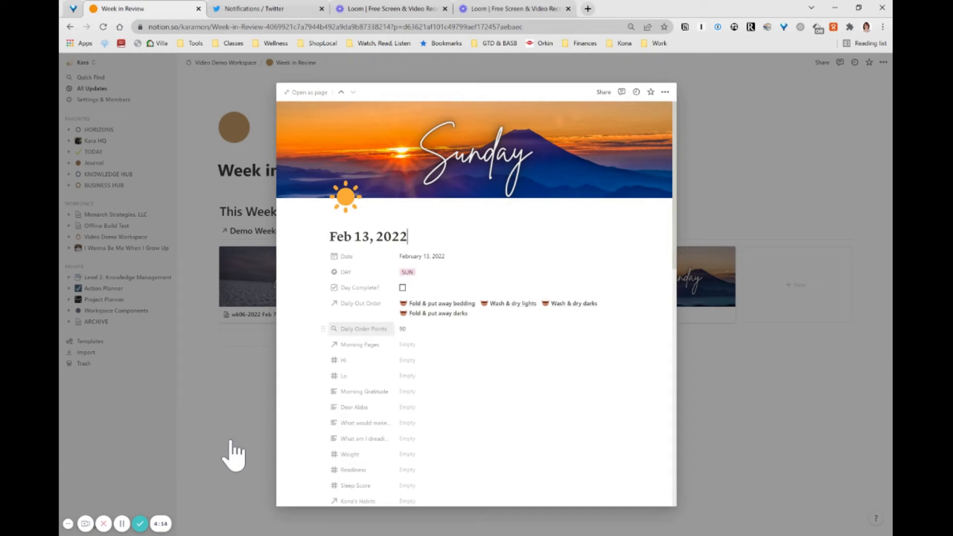
mouse_move(310, 453)
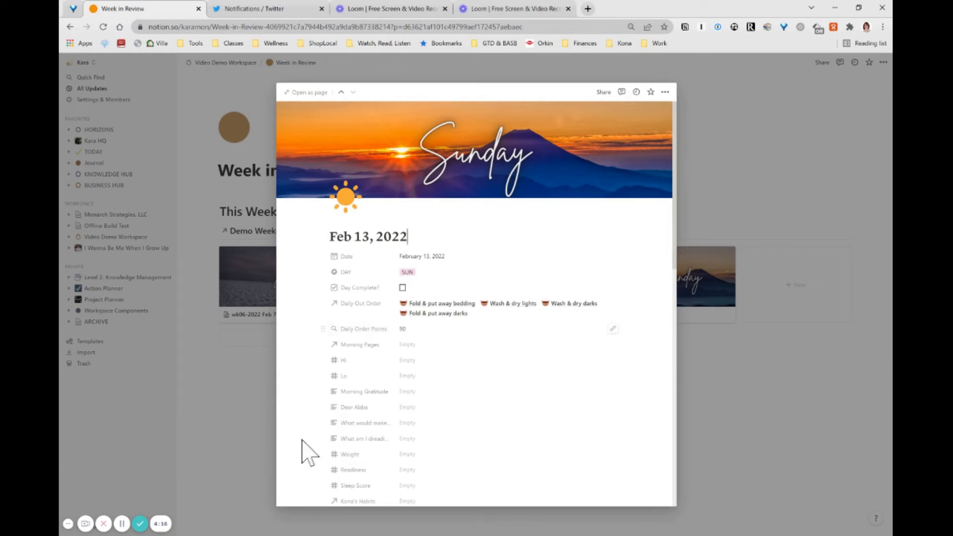
mouse_move(297, 455)
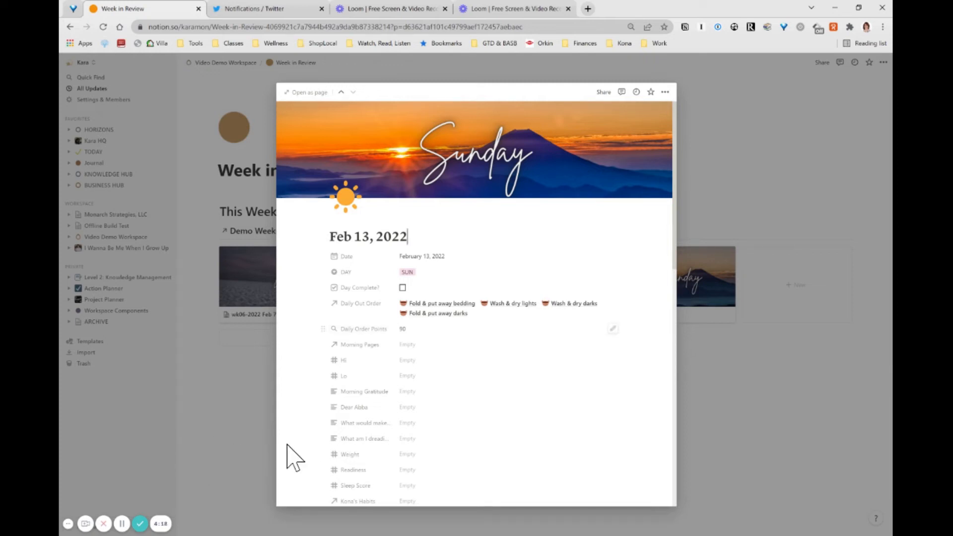
scroll(down, 3)
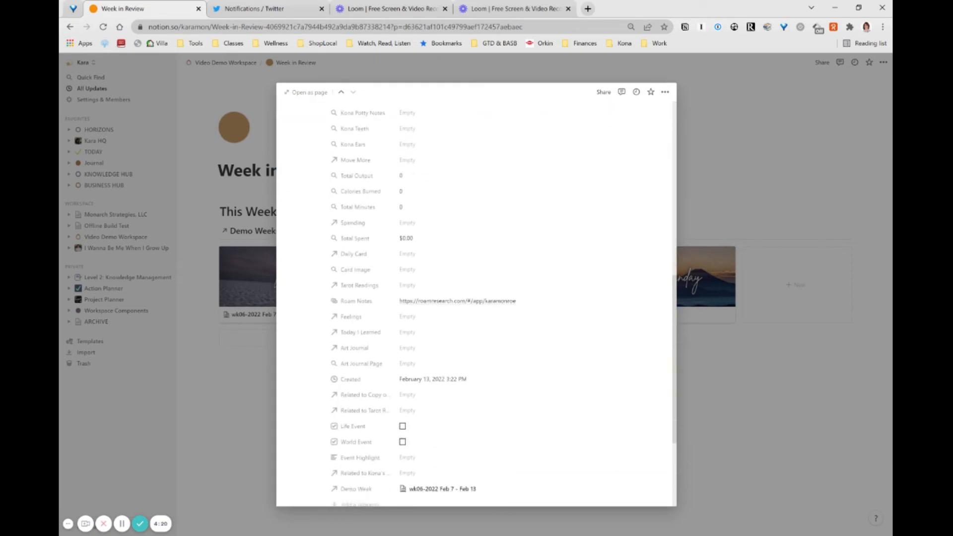
scroll(down, 3)
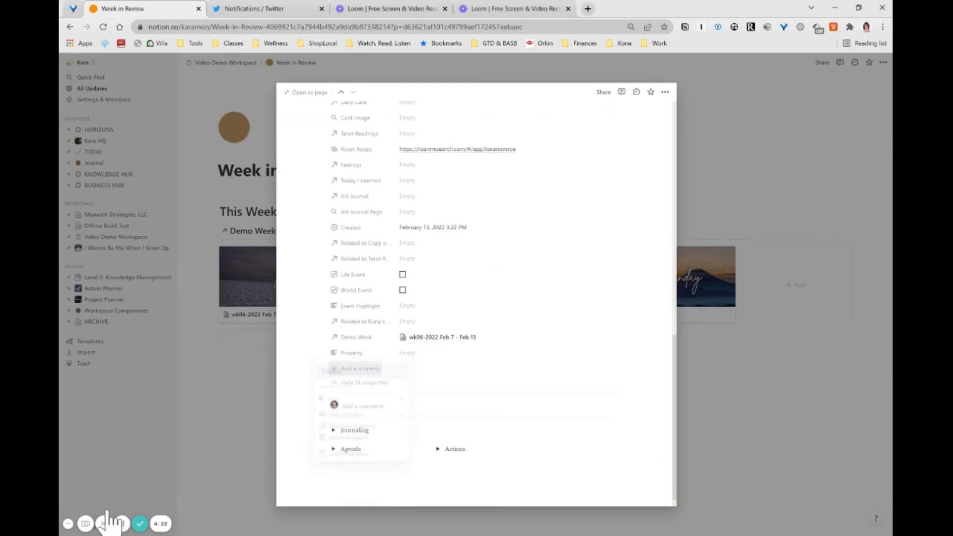
click(352, 353)
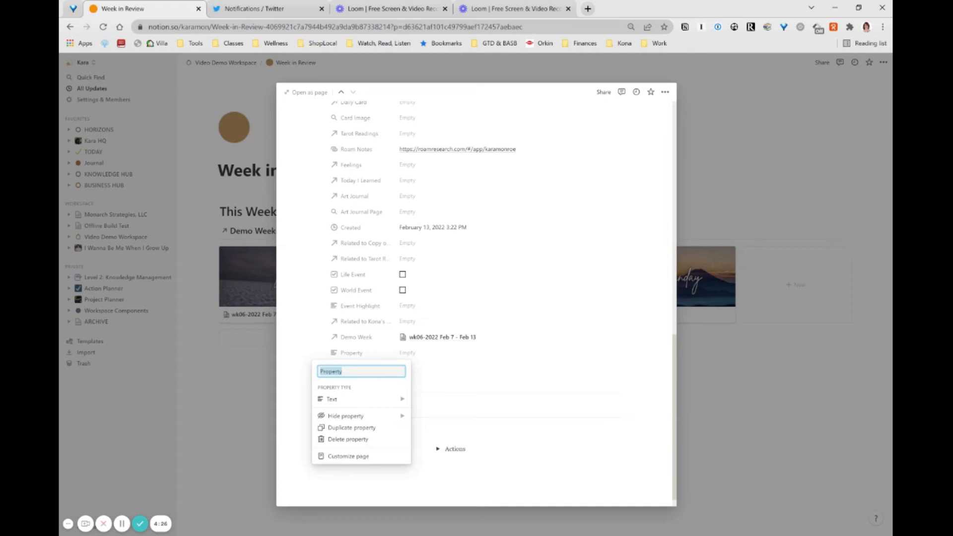
text(R)
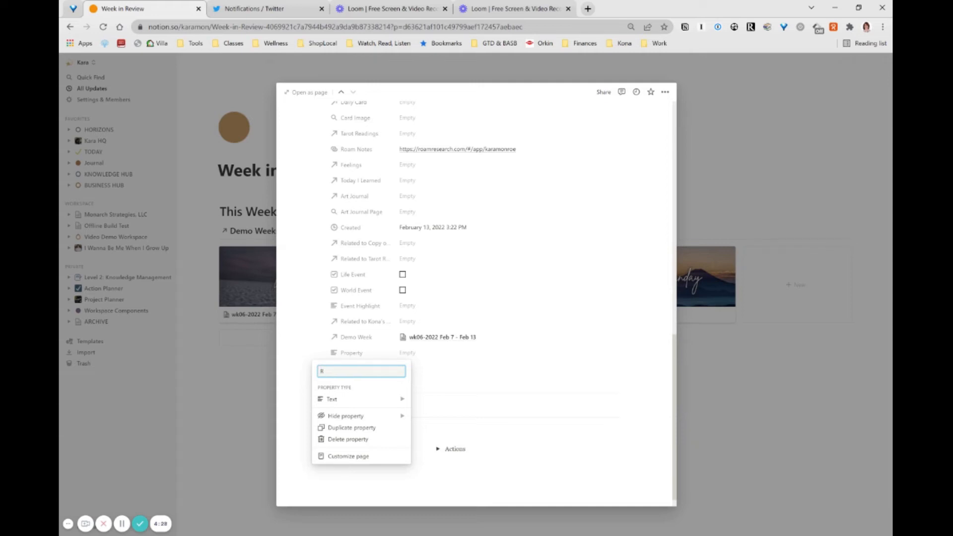
text(Daily Order Points for Rollupws)
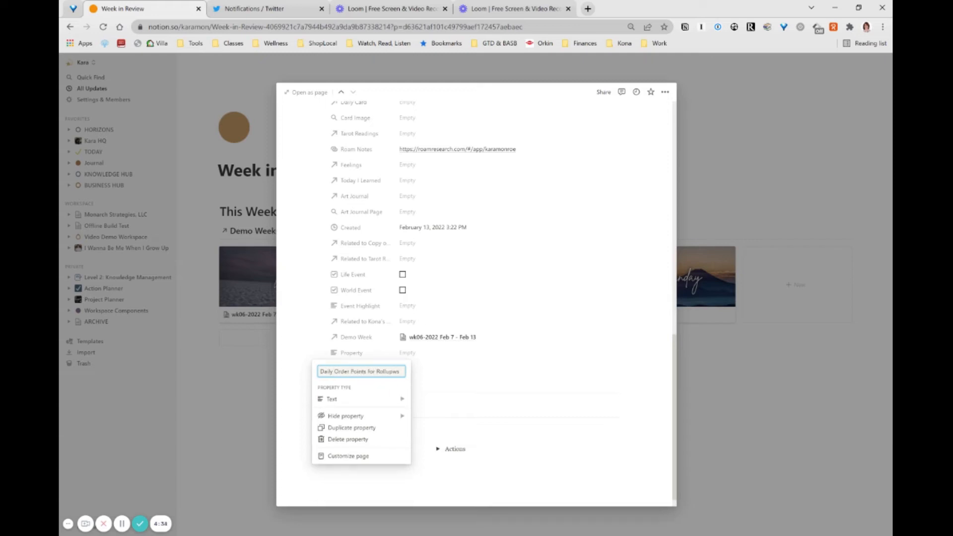
click(331, 399)
text(d)
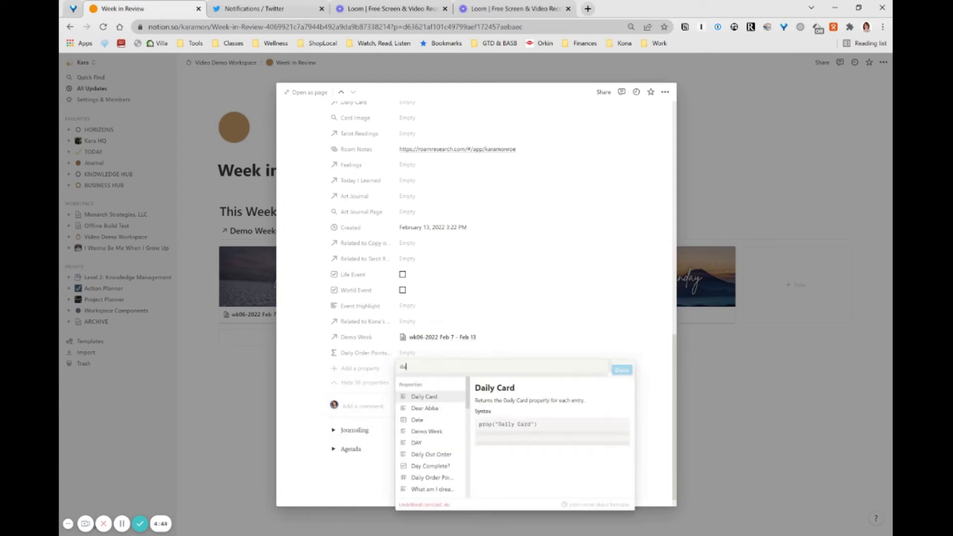
- Set the formula to prop("Daily Order Points") so it copies the day's points, showing 90
text(ai)
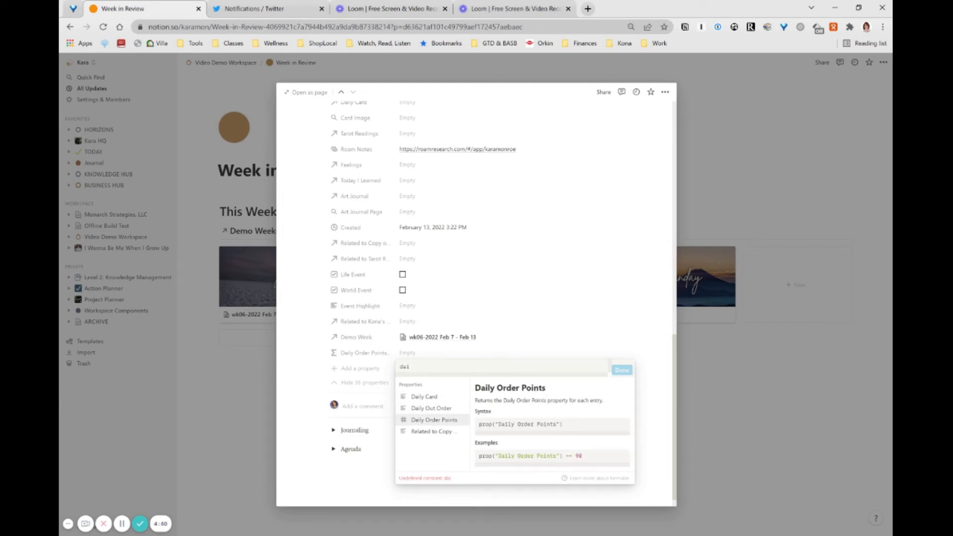
text(l)
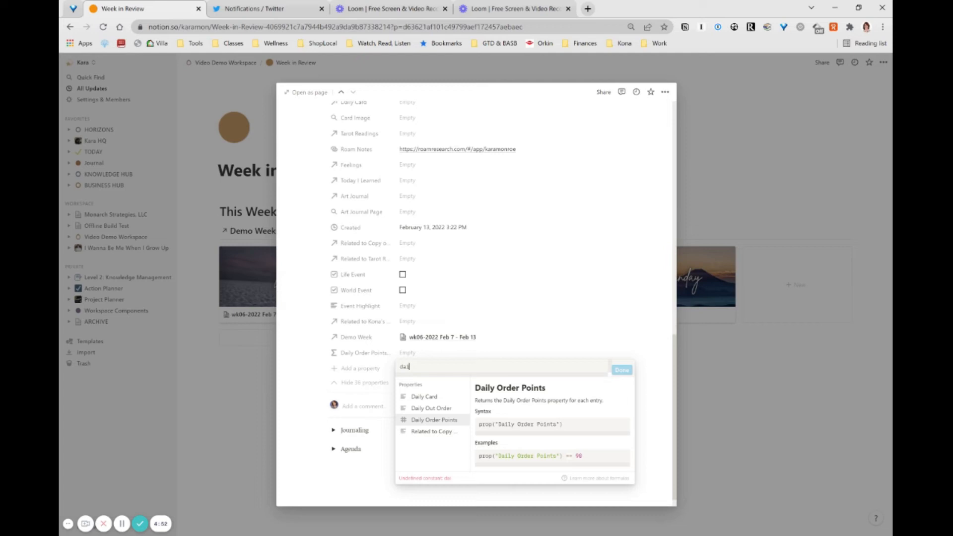
click(434, 419)
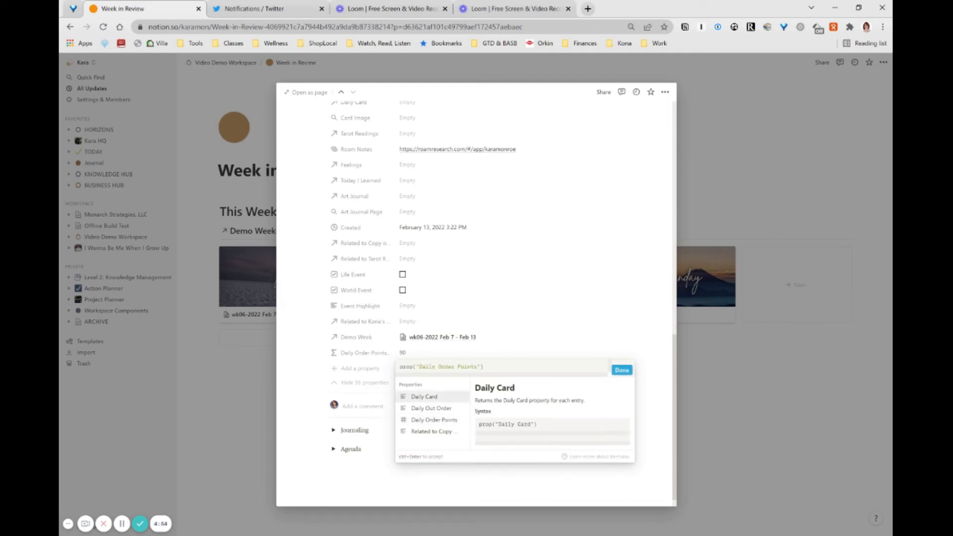
click(622, 370)
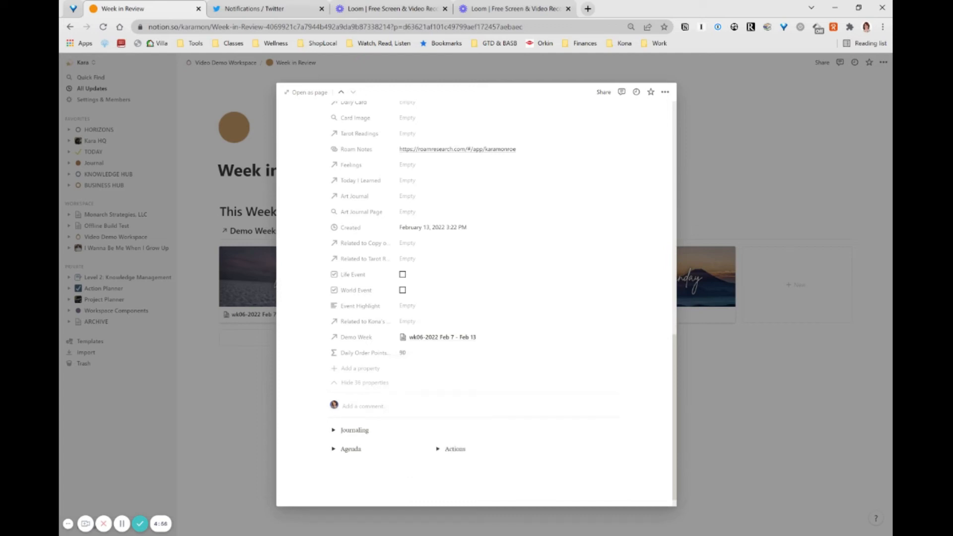
mouse_move(323, 353)
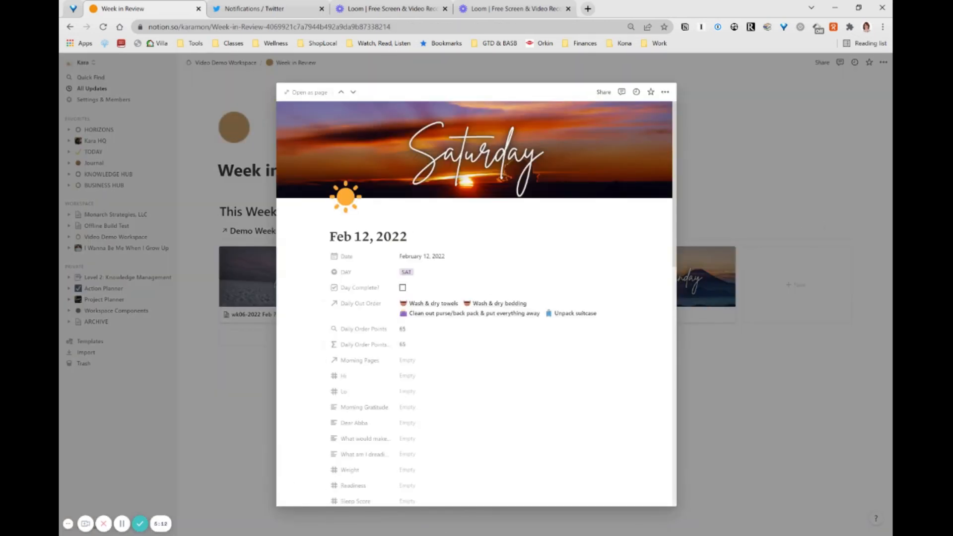
- Step to the Feb 11 journal page and check its linked chores and copied points value
click(340, 91)
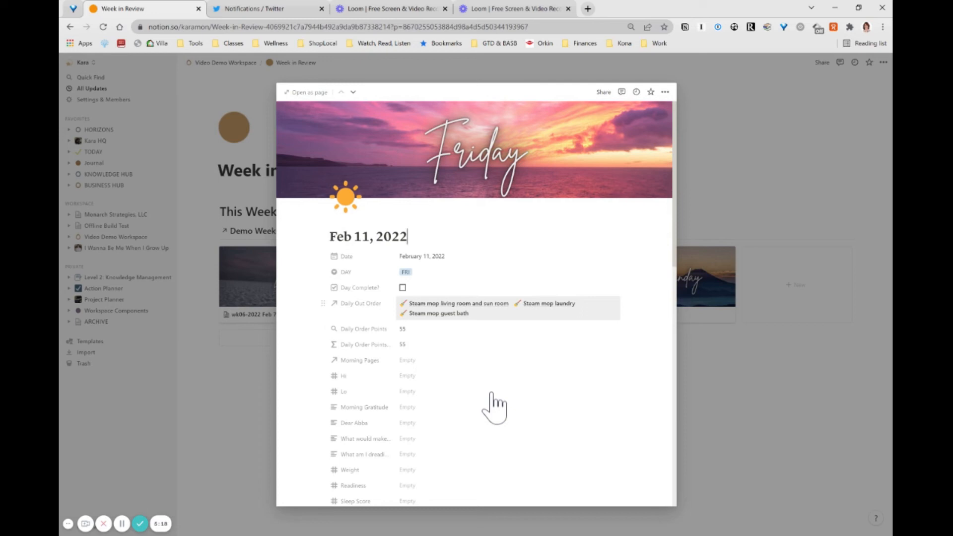
click(507, 308)
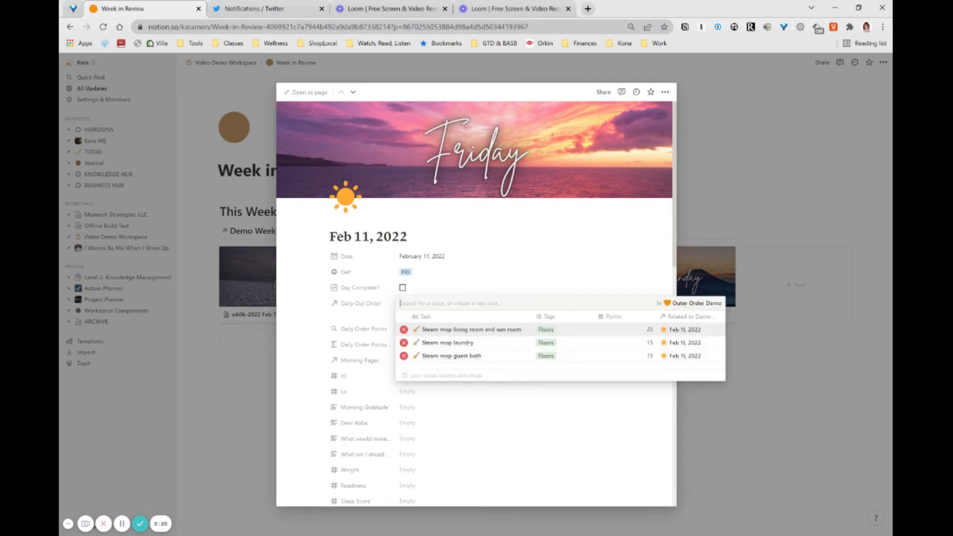
text(Ws)
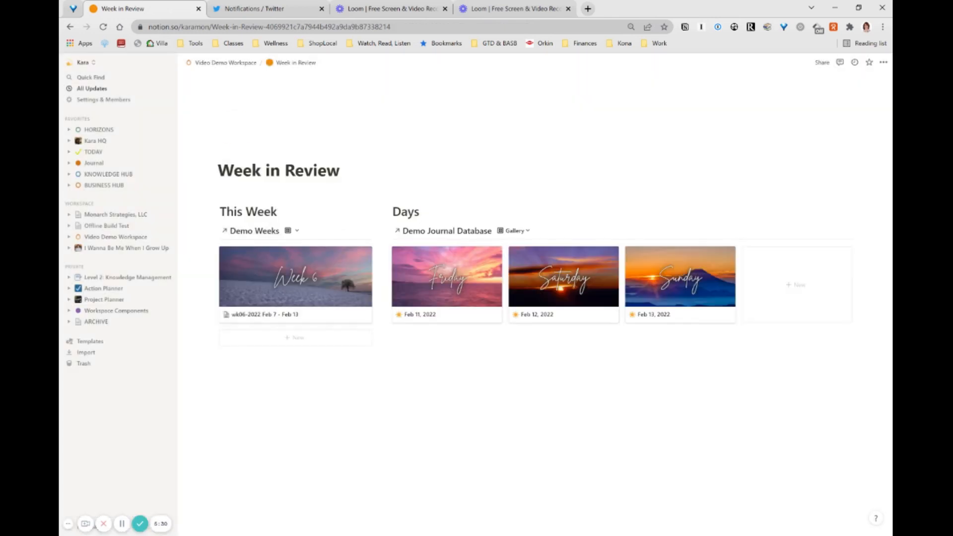
- Point Avg Daily Order Points at Daily Order Points for Rollups, giving 76.667 for week 6
click(294, 277)
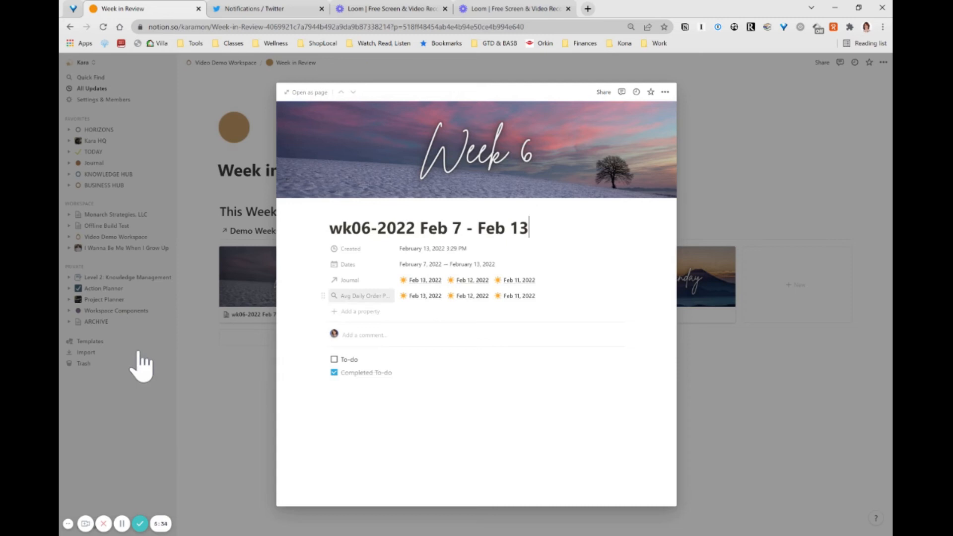
click(363, 296)
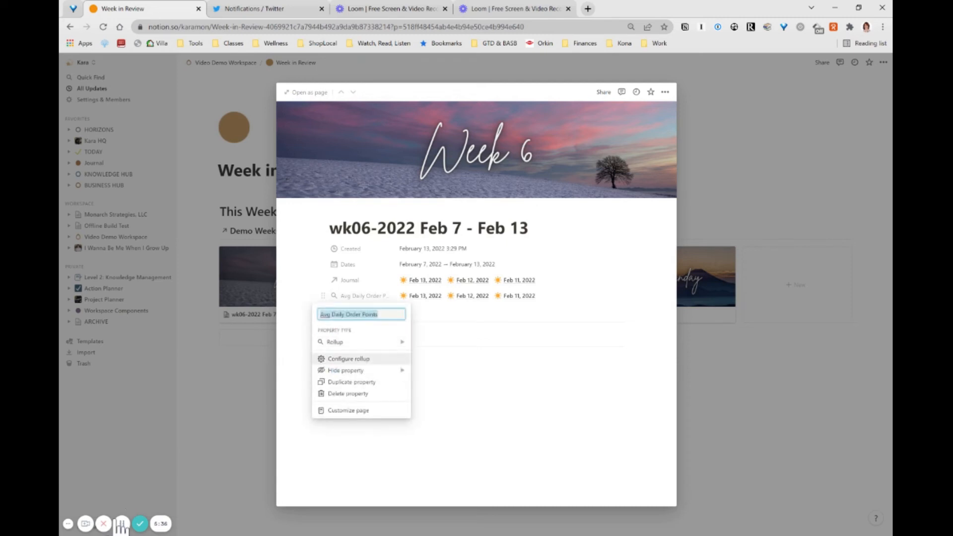
click(348, 358)
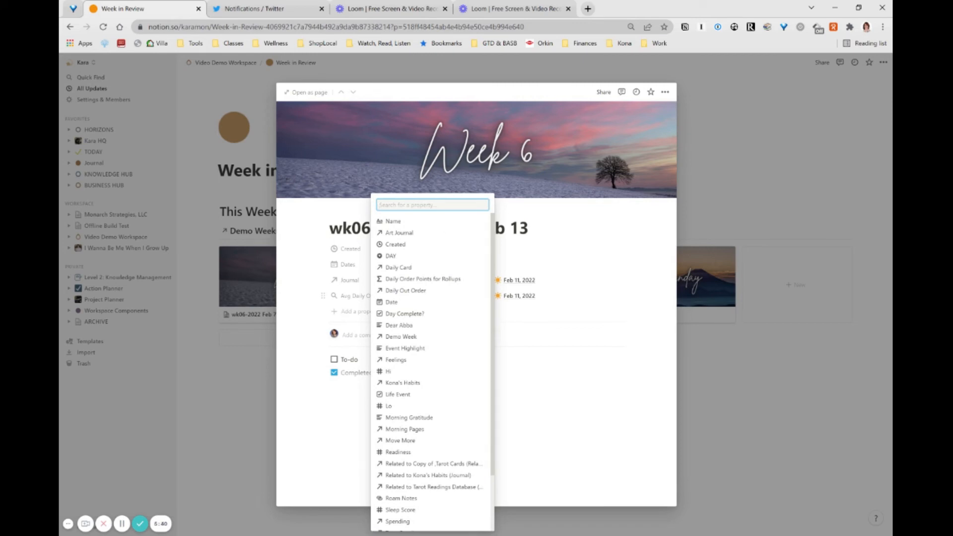
scroll(down, 3)
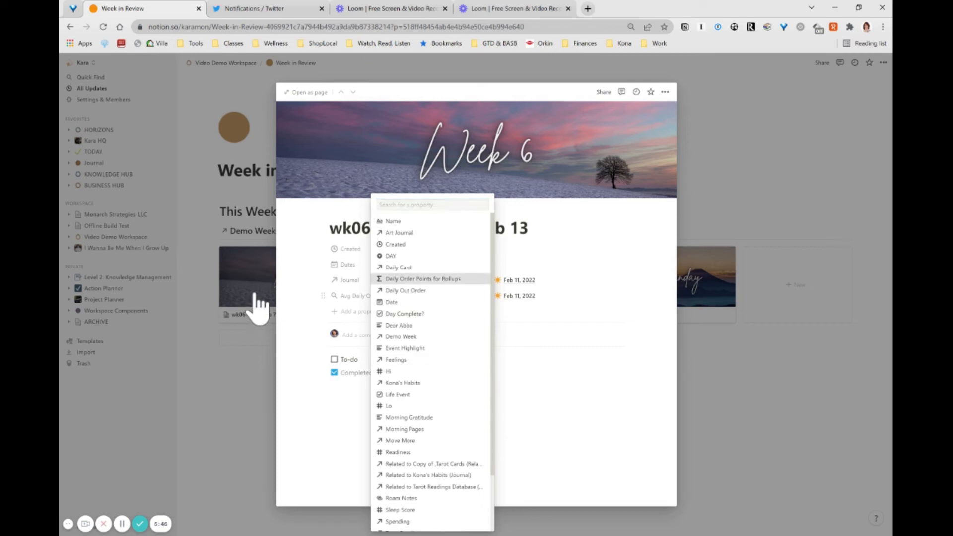
click(423, 278)
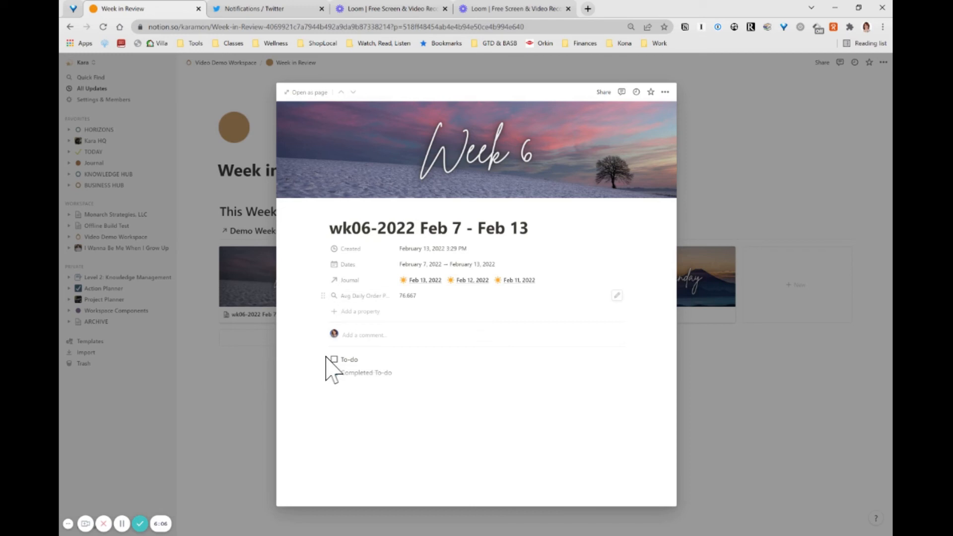
click(334, 372)
text(Avg order points for rollu)
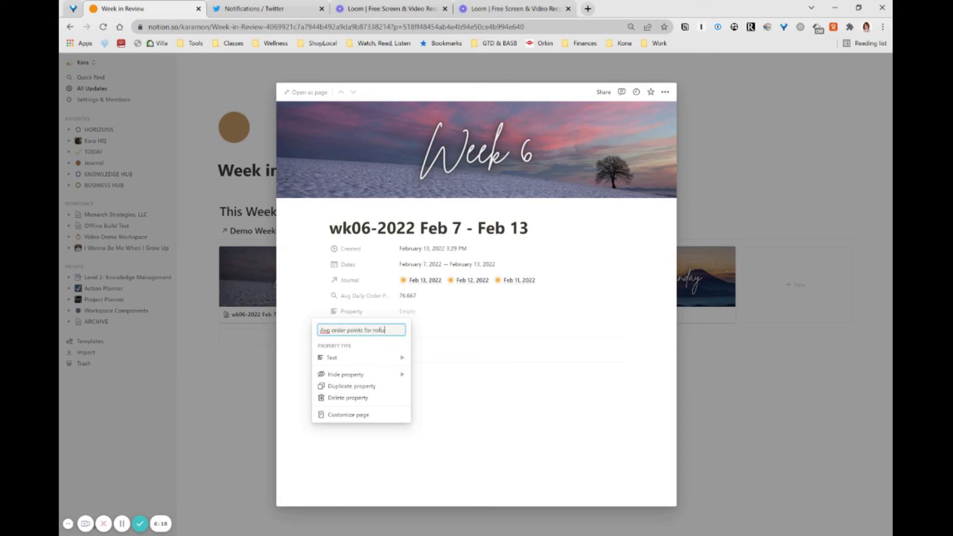
- Create an 'Avg order points for rollups' formula, prop("Avg Daily Order Points"), showing 76.6666666667
click(331, 358)
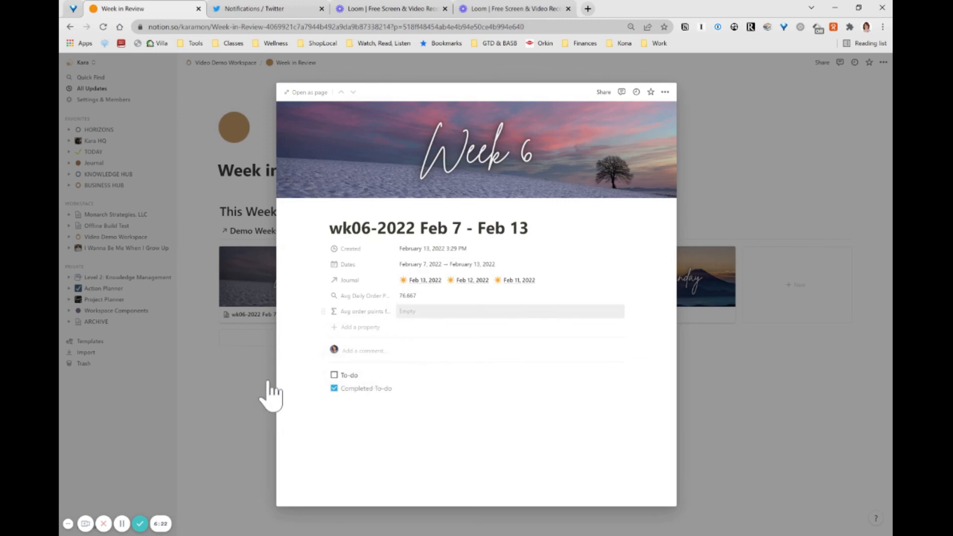
click(510, 310)
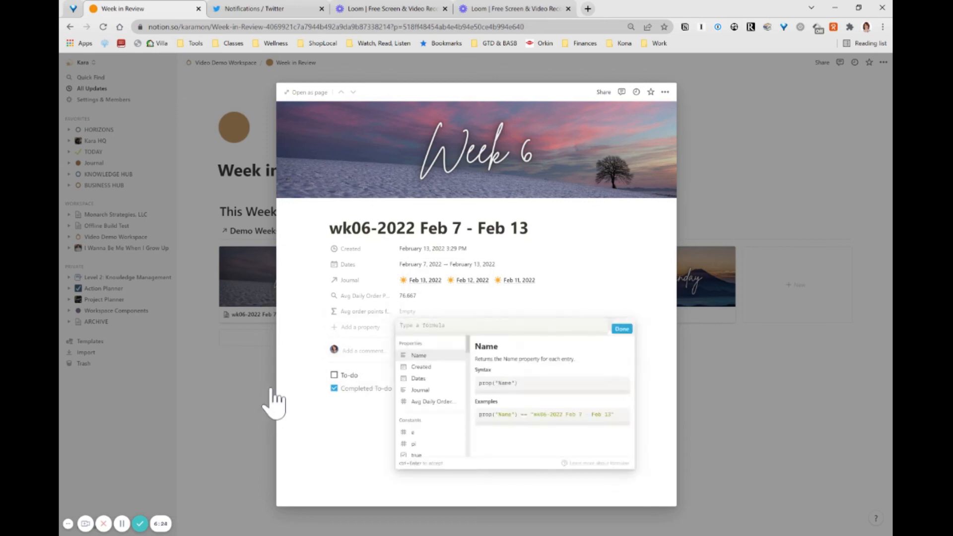
text(av)
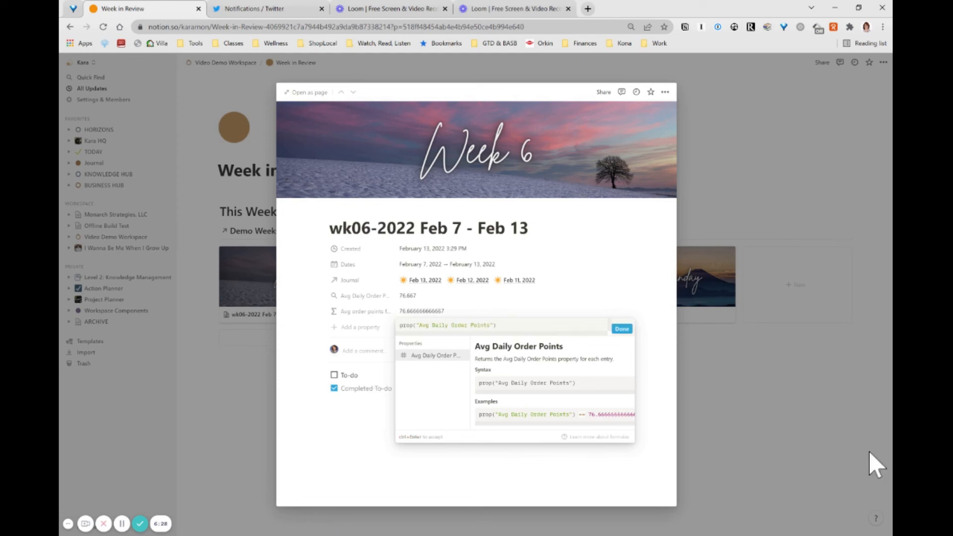
click(621, 329)
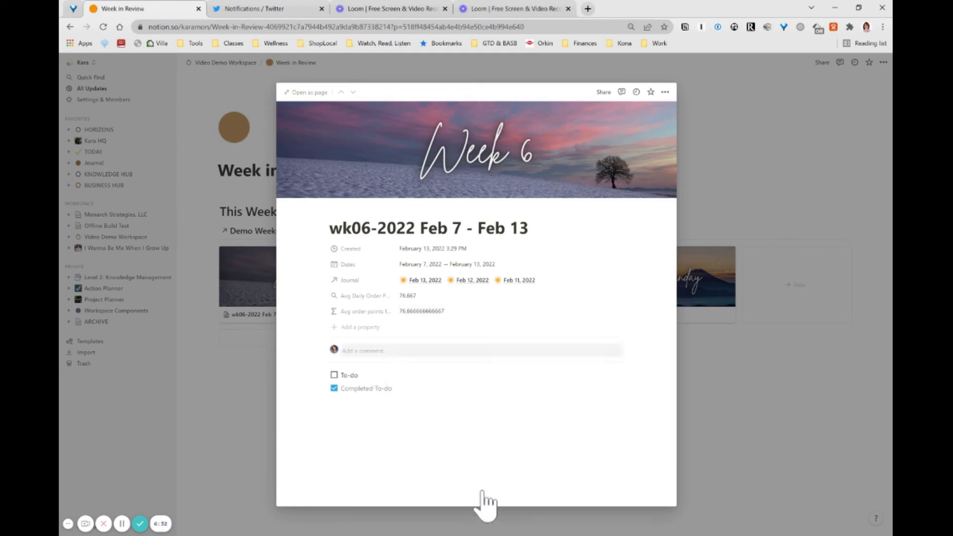
mouse_move(309, 355)
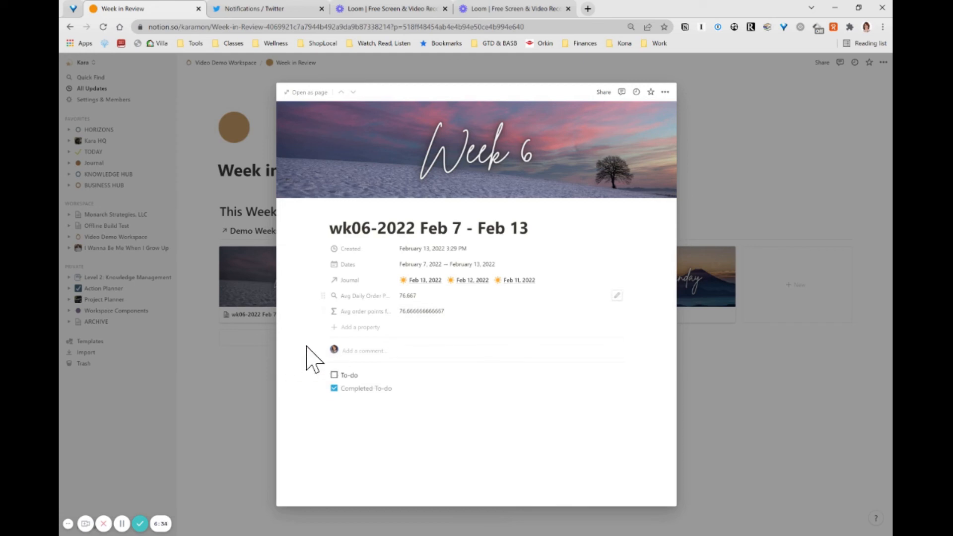